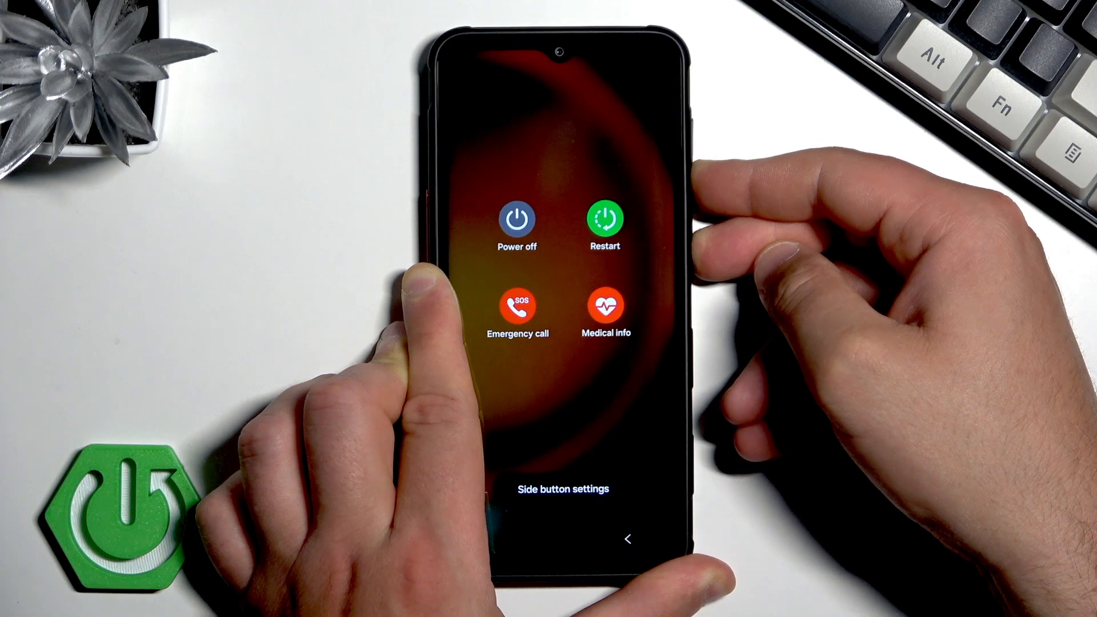
Choose Power off in the Samsung power menu to shut the phone down.
{"action": "left_click", "coordinate": [605, 218]}
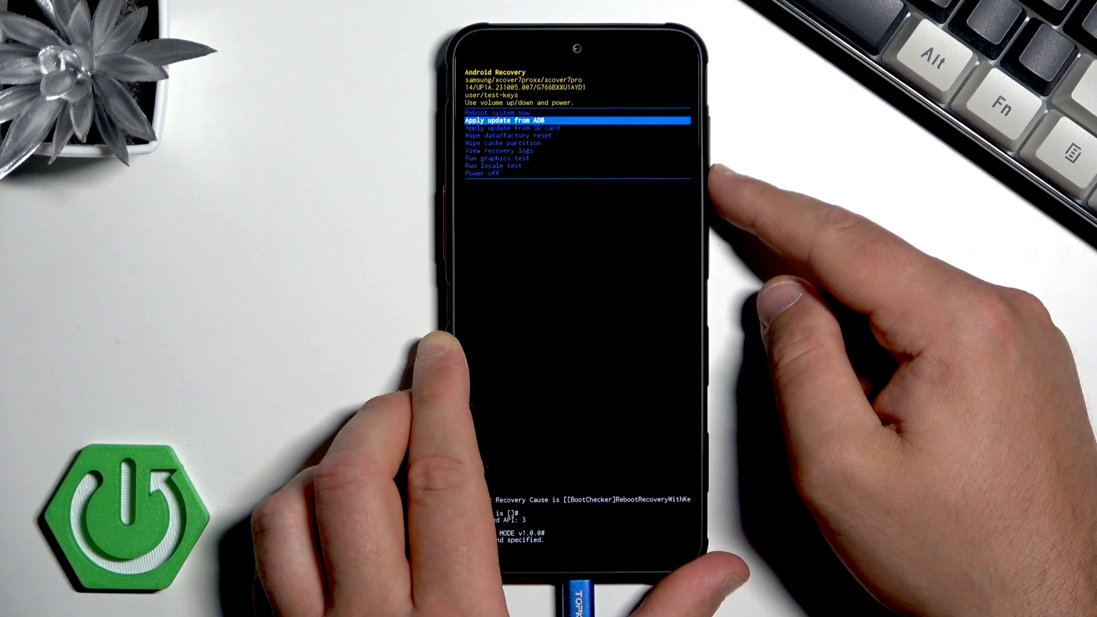
Move the recovery menu highlight down from Reboot system now to Apply update from ADB.
{"action": "key", "text": "VolumeDown"}
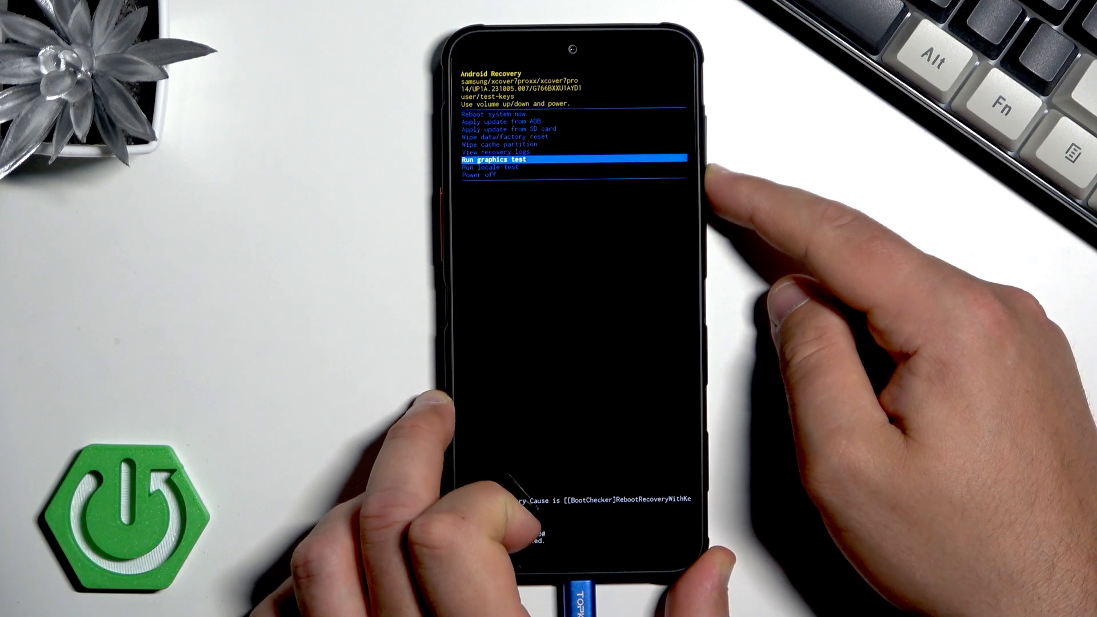
Move the recovery menu highlight down past the test entries to Power off.
{"action": "key", "text": "volumedown"}
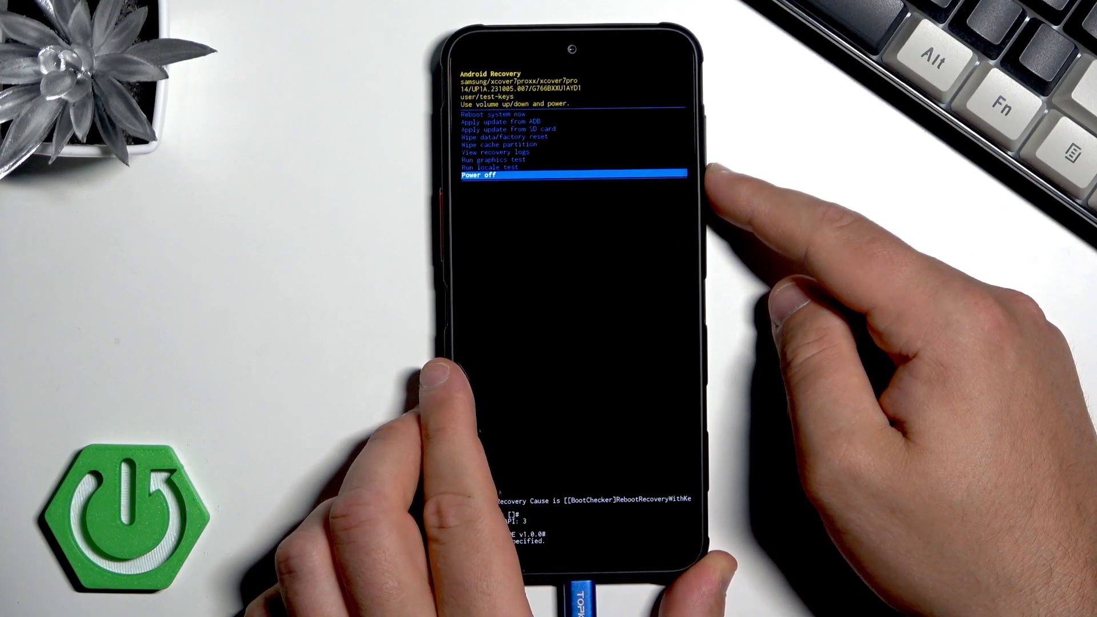